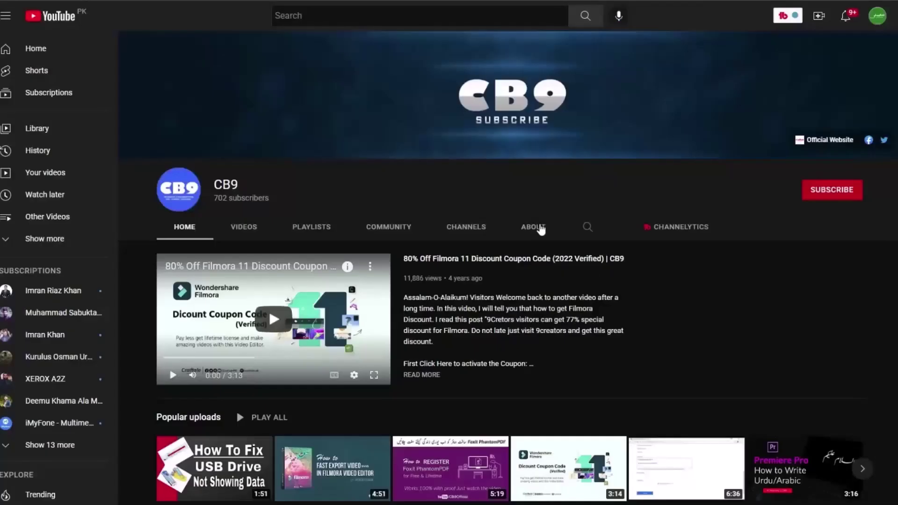
Subscribe to the CB9 channel and turn on the notification bell
click(830, 190)
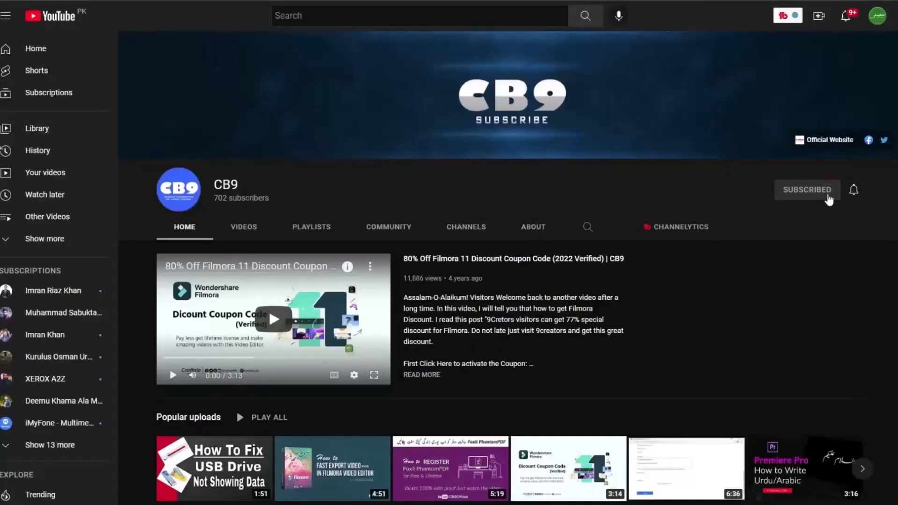
click(854, 190)
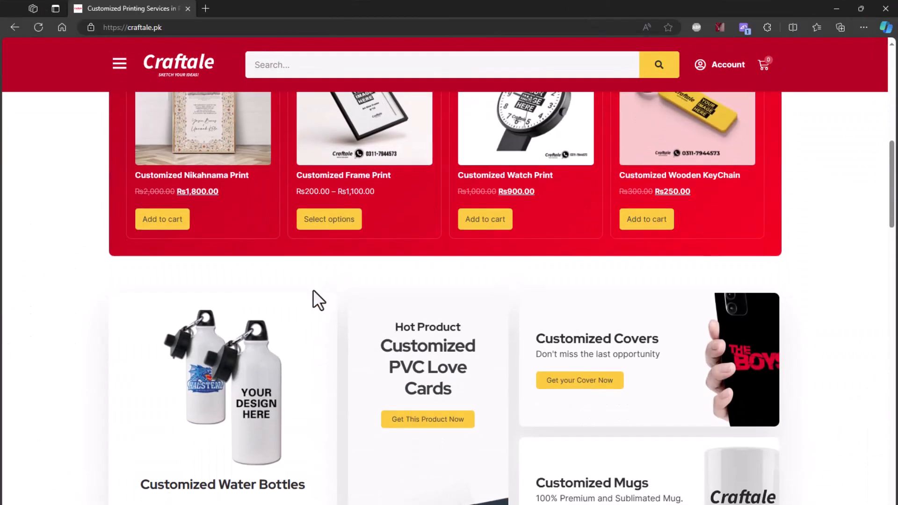
Navigate via the site menu to Craftale's Deals & Coupons page
scroll(up, 3)
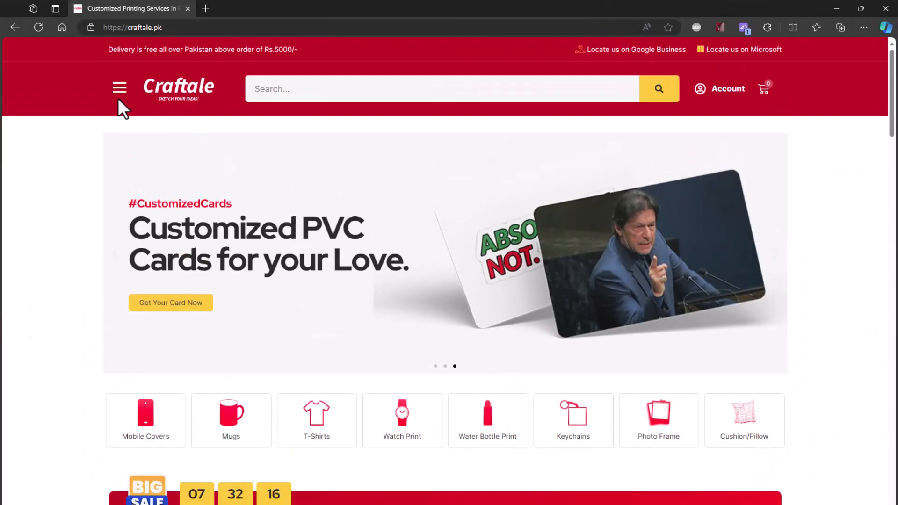
click(119, 88)
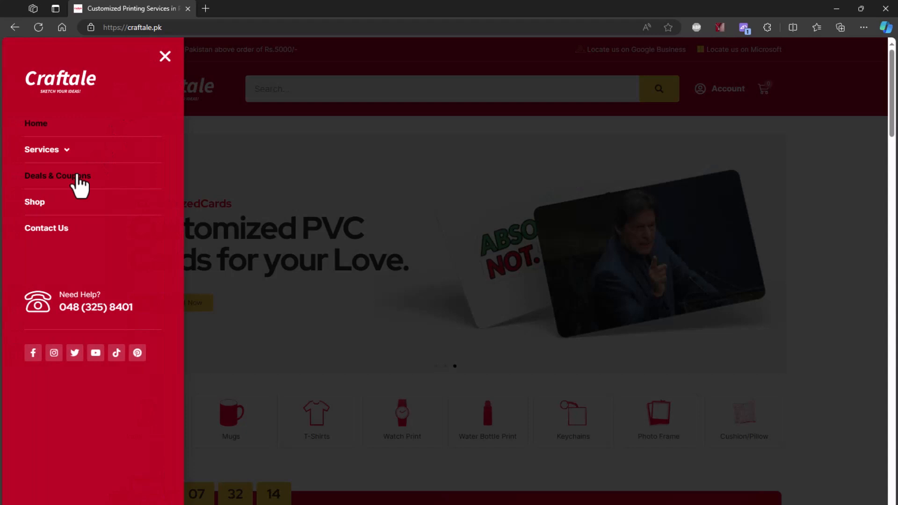
click(57, 176)
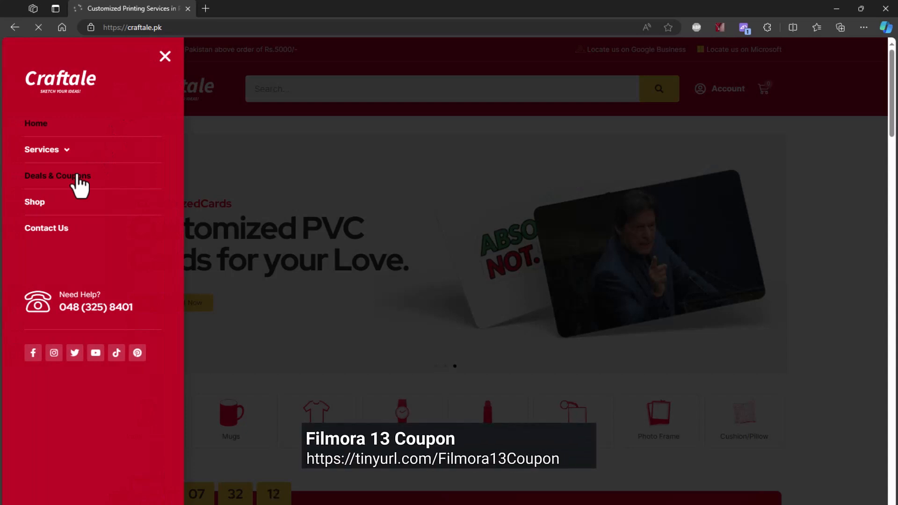
click(57, 176)
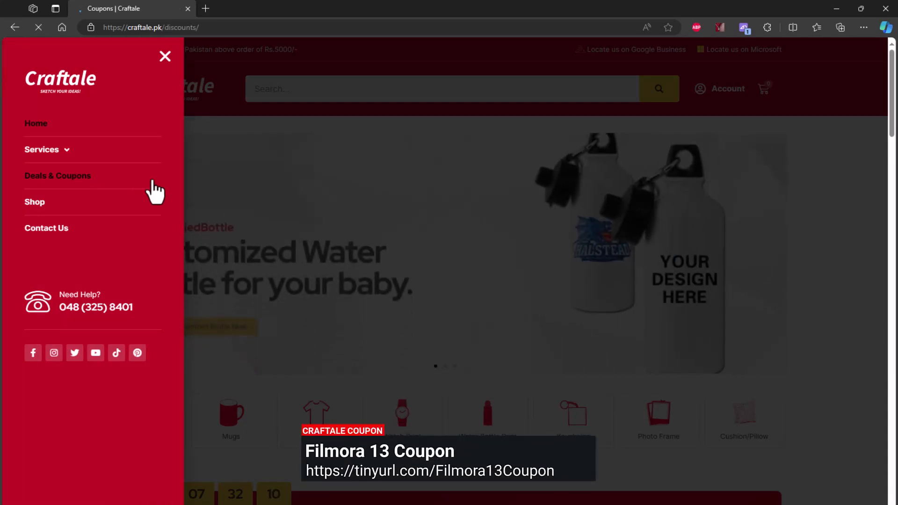
click(164, 56)
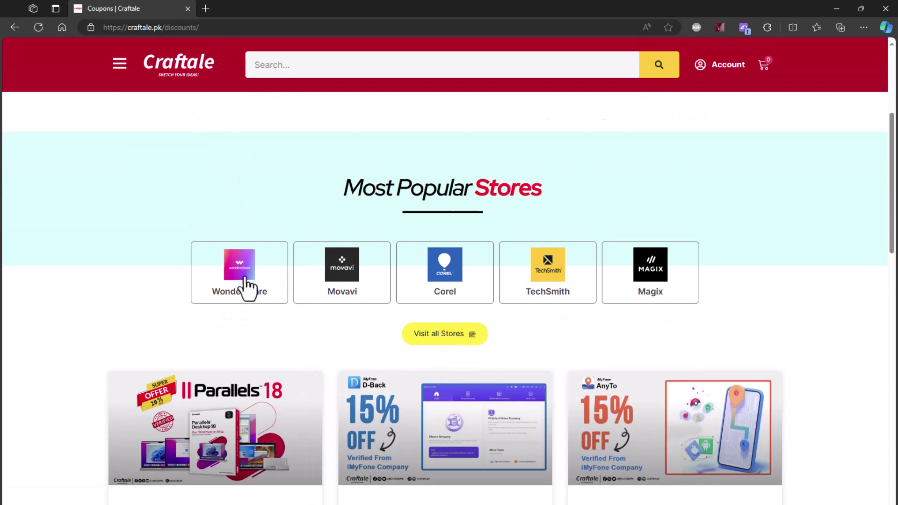
Choose the Wondershare tile under Most Popular Stores to see its coupons
click(239, 272)
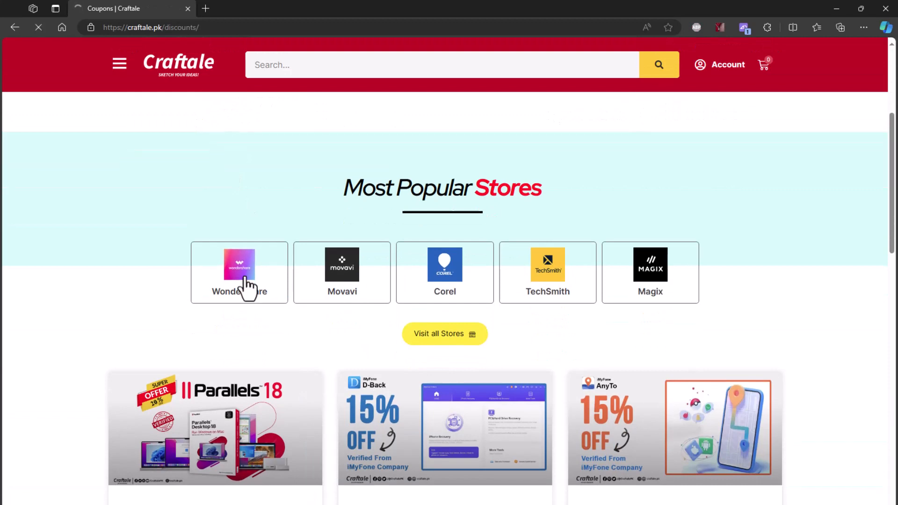
click(238, 273)
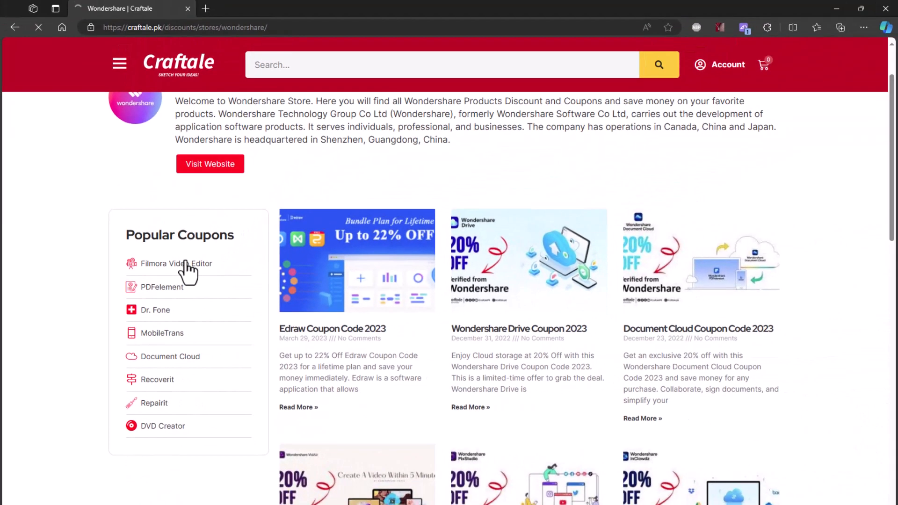
click(176, 263)
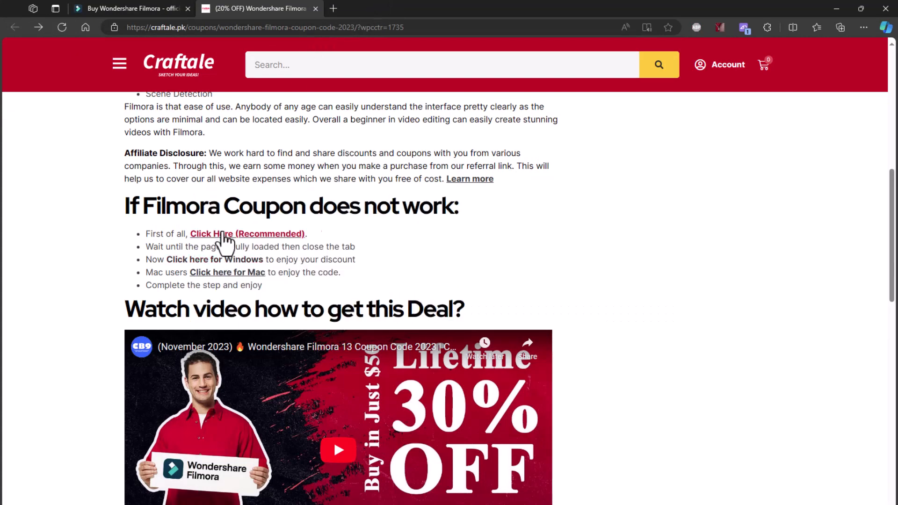
click(247, 234)
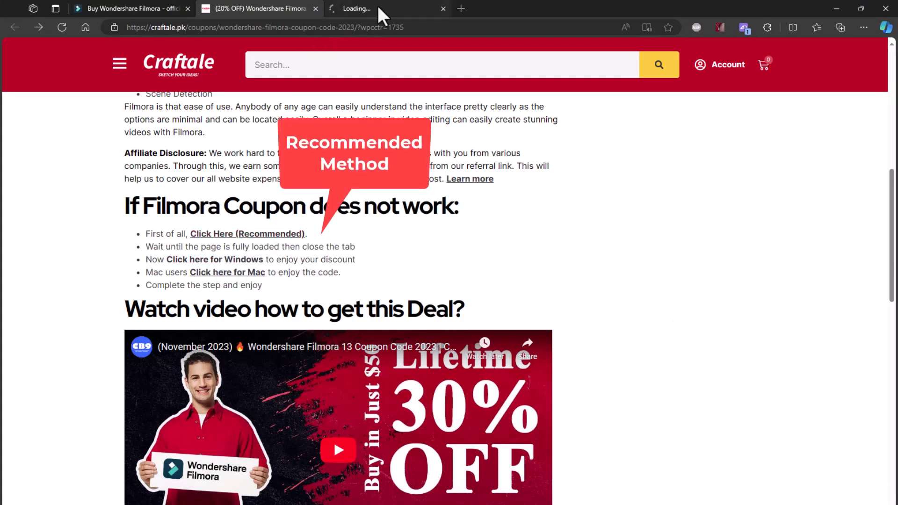
click(442, 9)
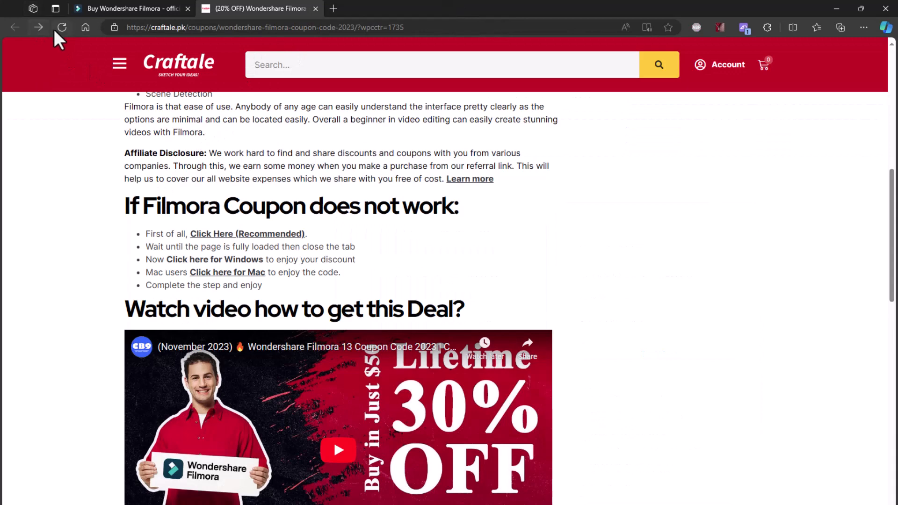
mouse_move(348, 208)
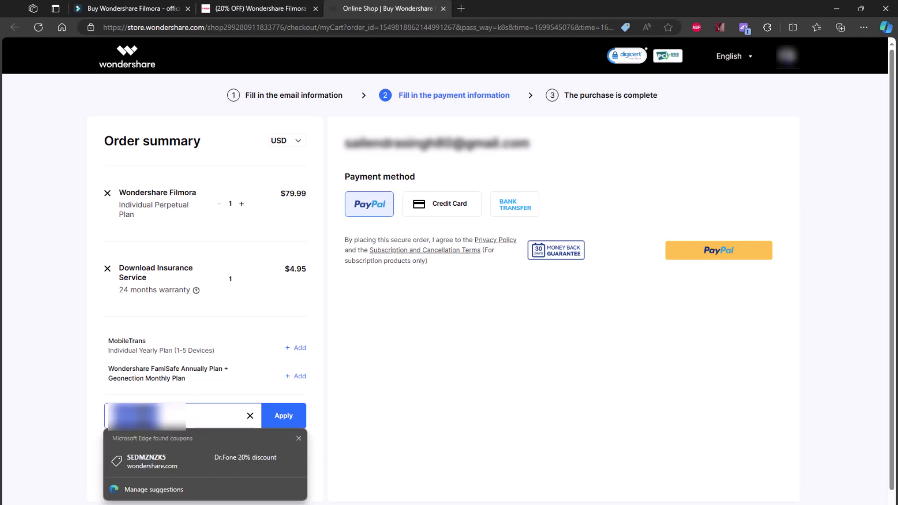
mouse_move(356, 422)
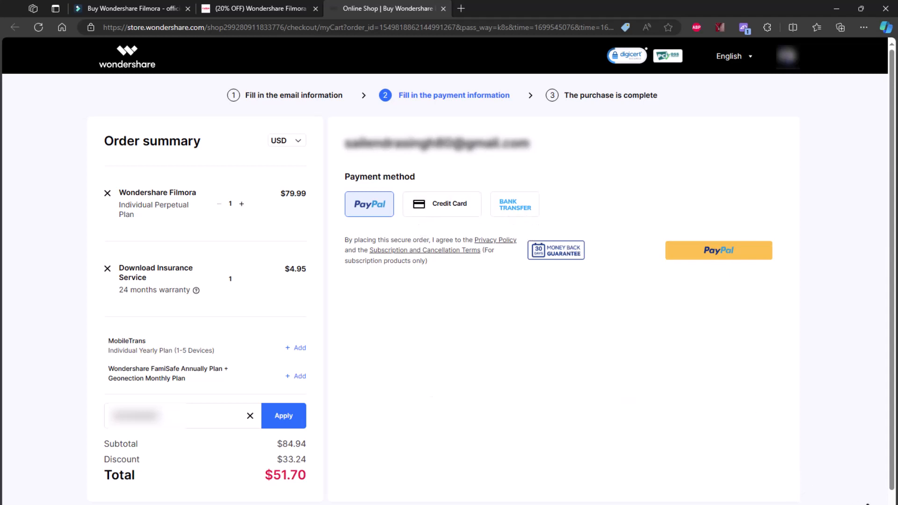
Apply the coupon to the Filmora Perpetual Plan order: $33.24 off, $51.70 total
click(107, 269)
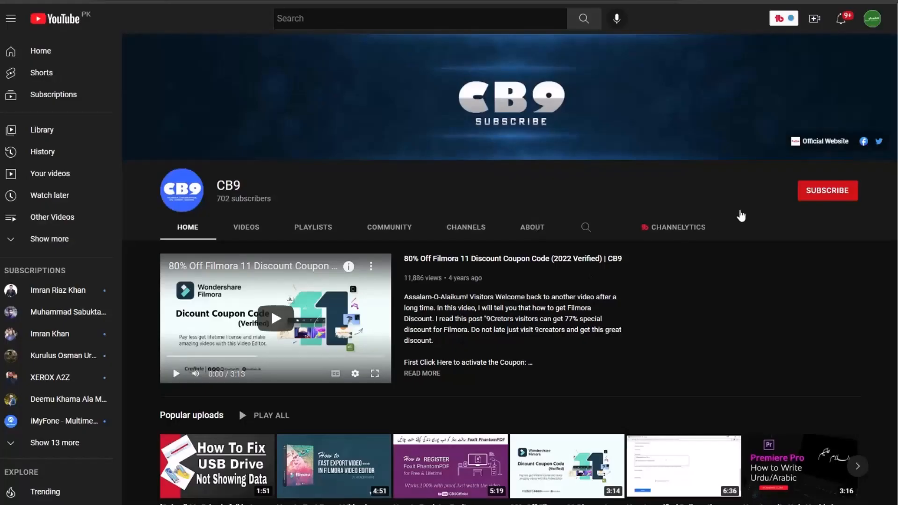
Subscribe to the CB9 channel again from its channel page
click(827, 190)
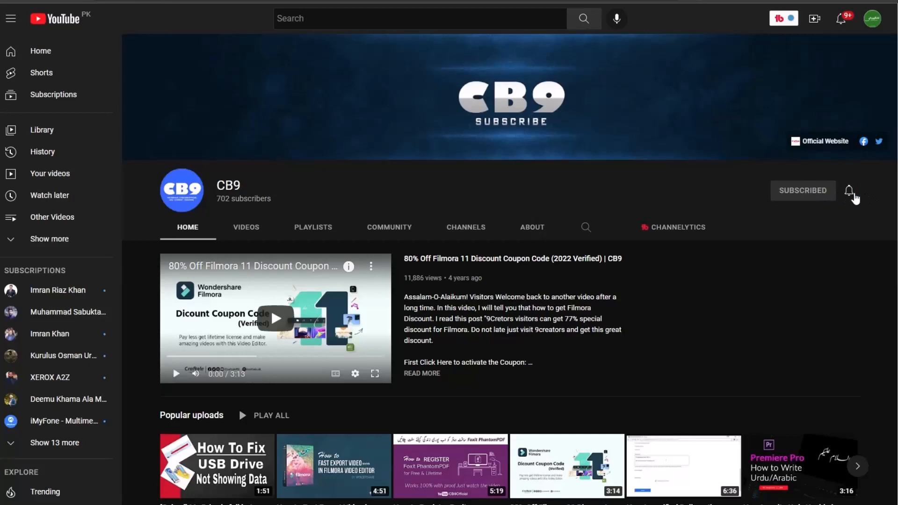